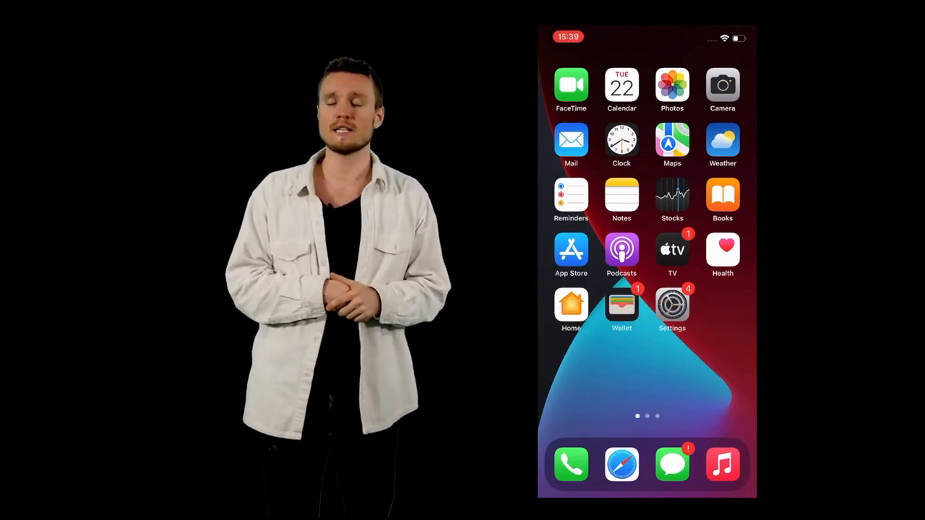
# Step: Open the Settings app and scroll down its list toward General
pyautogui.click(671, 307)
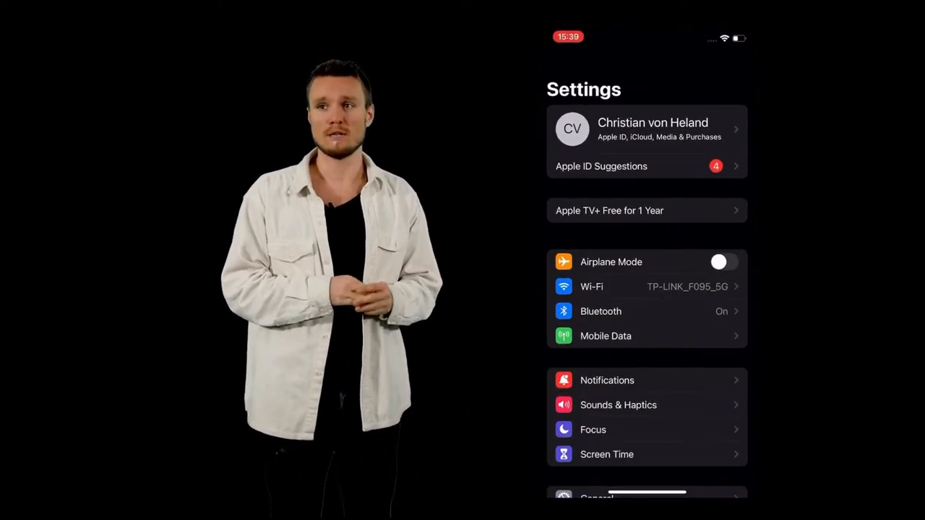
pyautogui.scroll(-3)
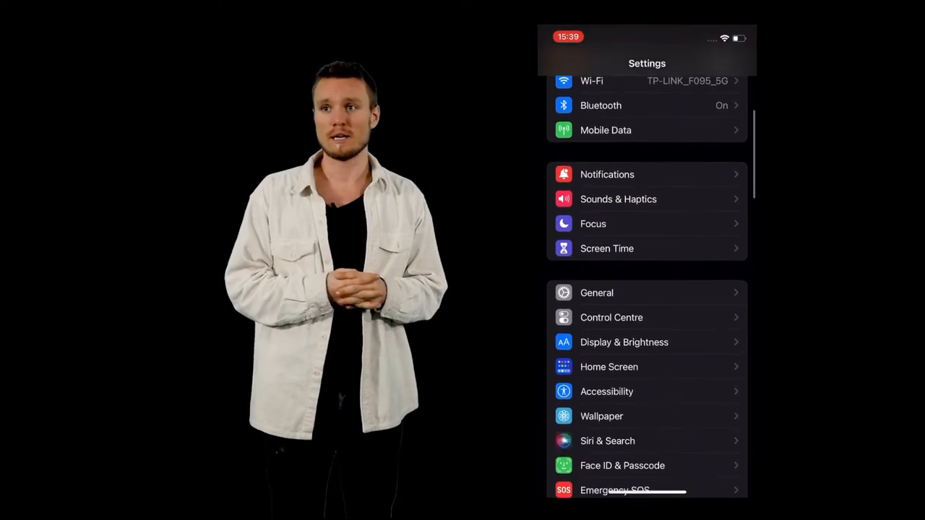
pyautogui.scroll(-3)
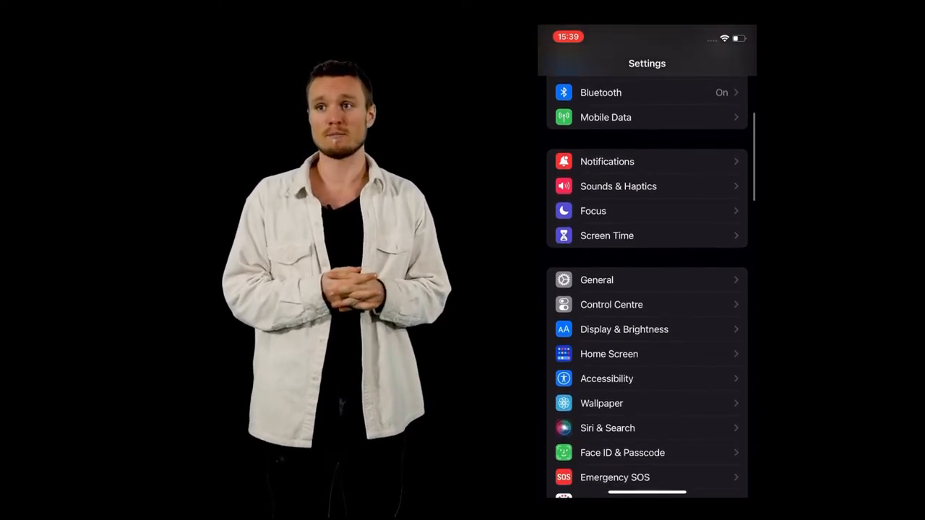
# Step: Go to General > Language & Region, showing English, Svenska and Simplified Chinese
pyautogui.click(596, 280)
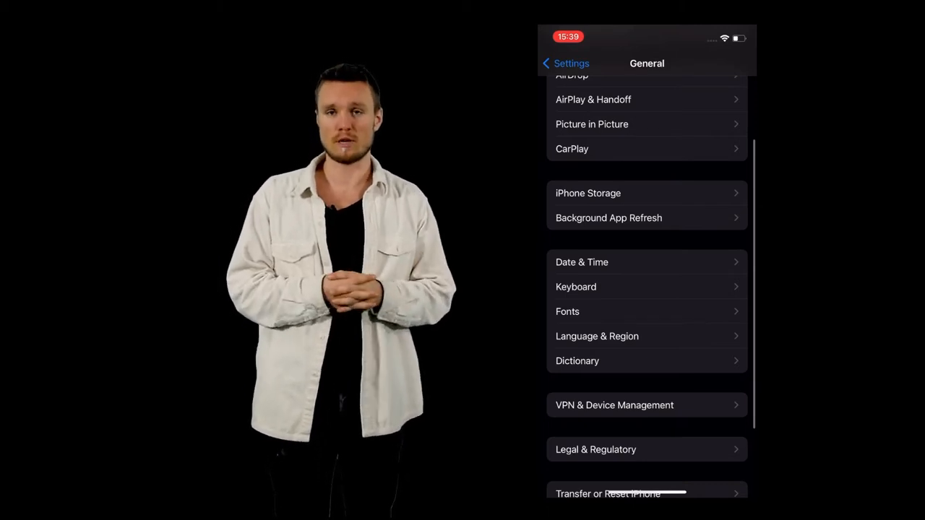
pyautogui.click(597, 336)
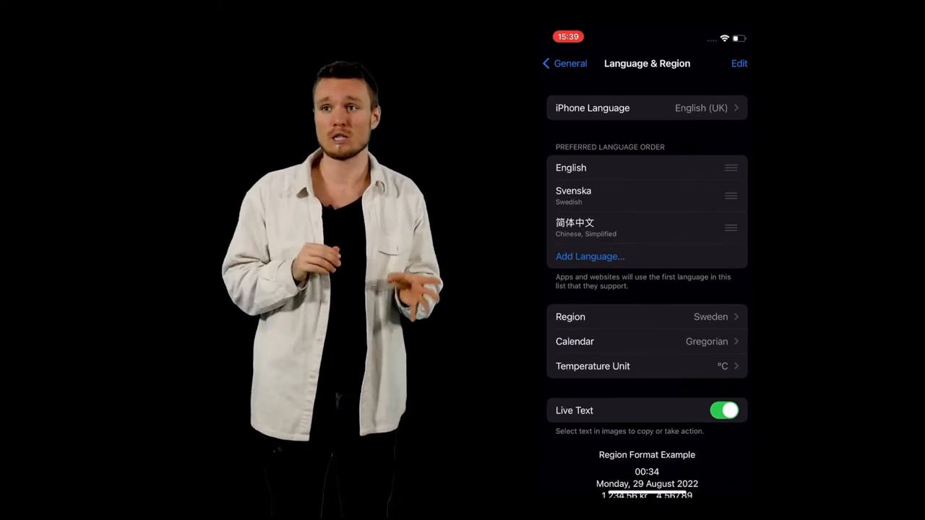
# Step: Start a blank new note in Notes under All iCloud
pyautogui.click(589, 257)
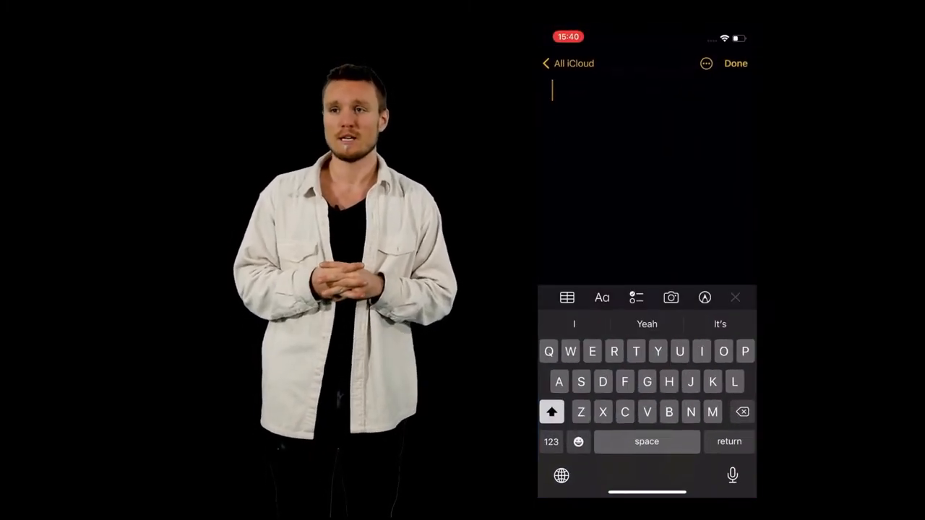
# Step: Cycle to the Simplified Chinese pinyin keyboard and enter ni hao as 你好
pyautogui.click(562, 476)
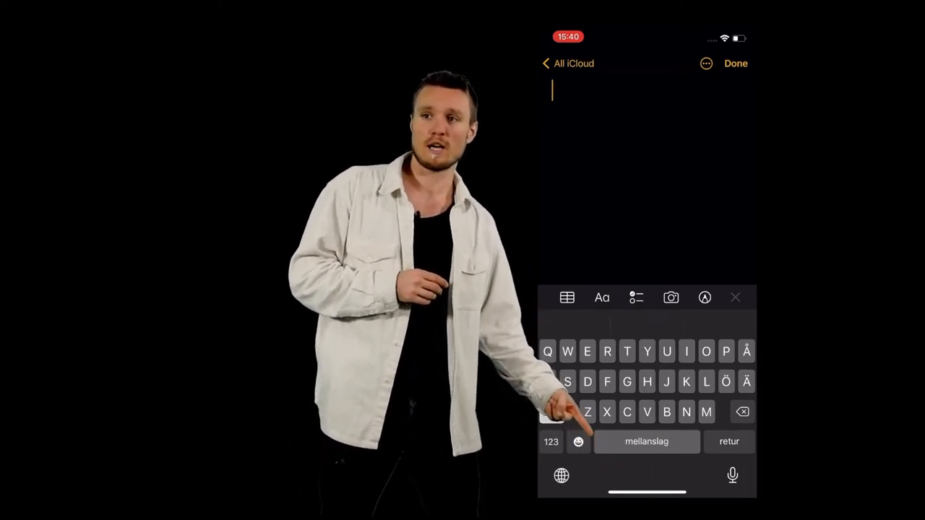
pyautogui.click(561, 475)
pyautogui.write('ni ha')
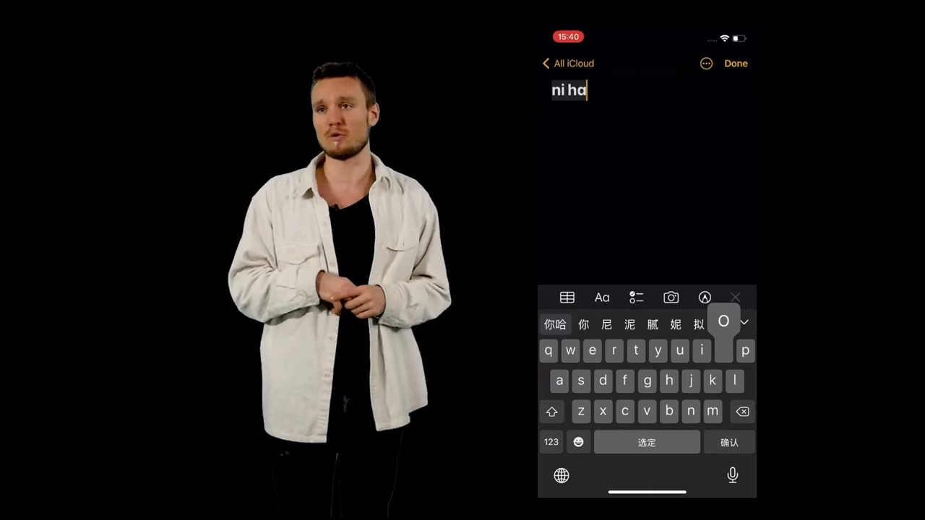
pyautogui.click(555, 325)
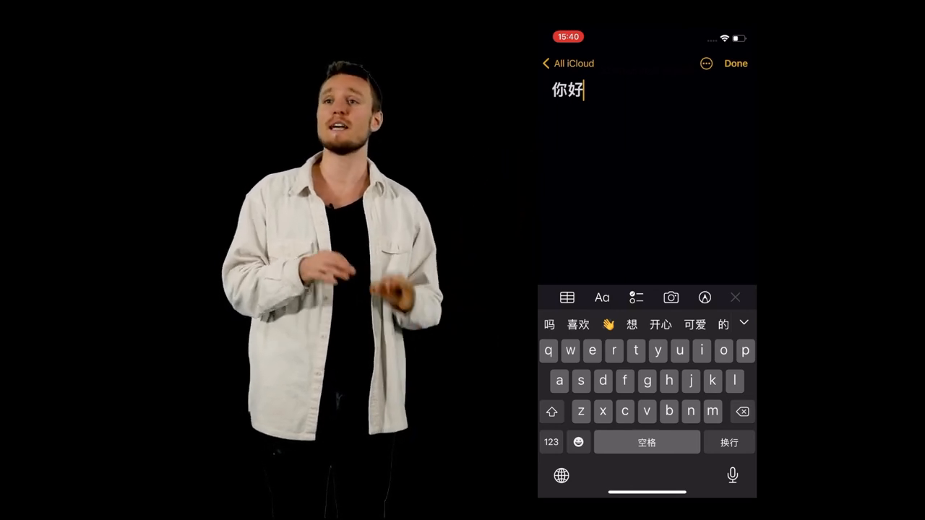
# Step: Append a 👋 emoji after 你好 and bring up the text editing menu
pyautogui.click(608, 323)
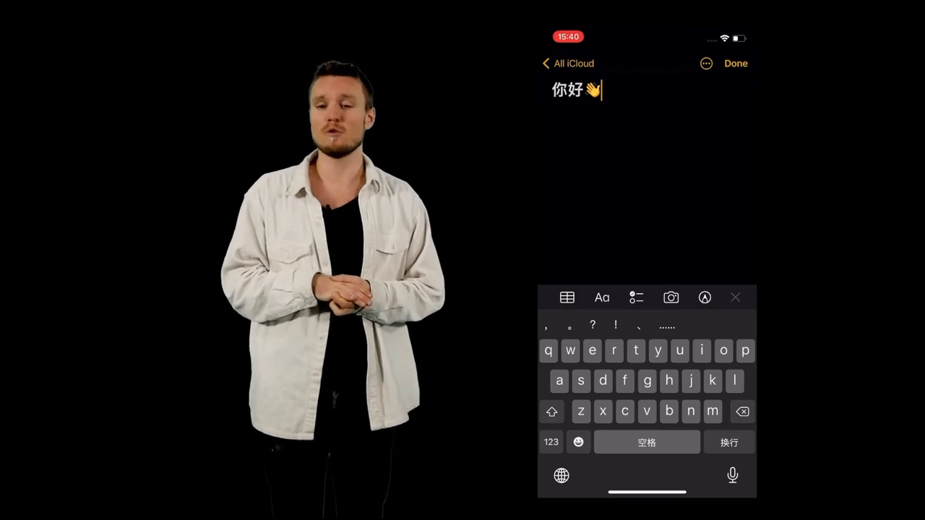
pyautogui.click(599, 90)
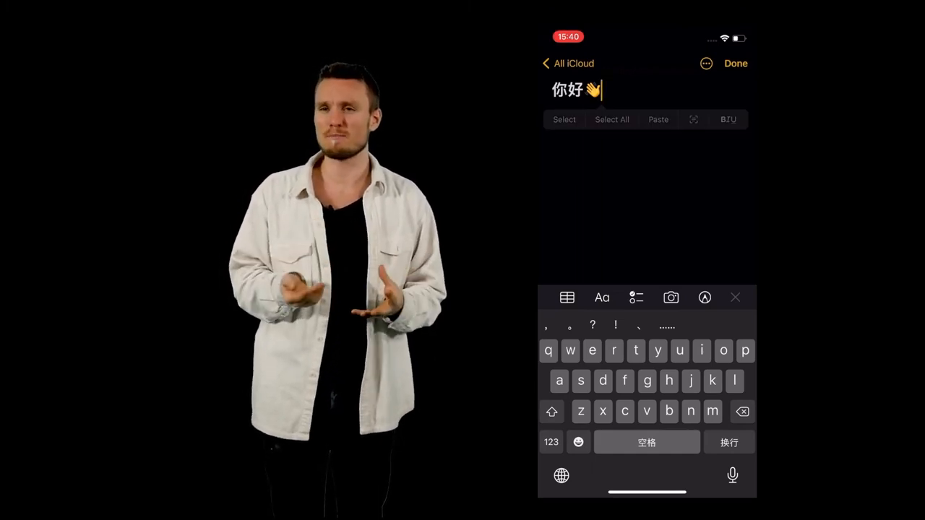